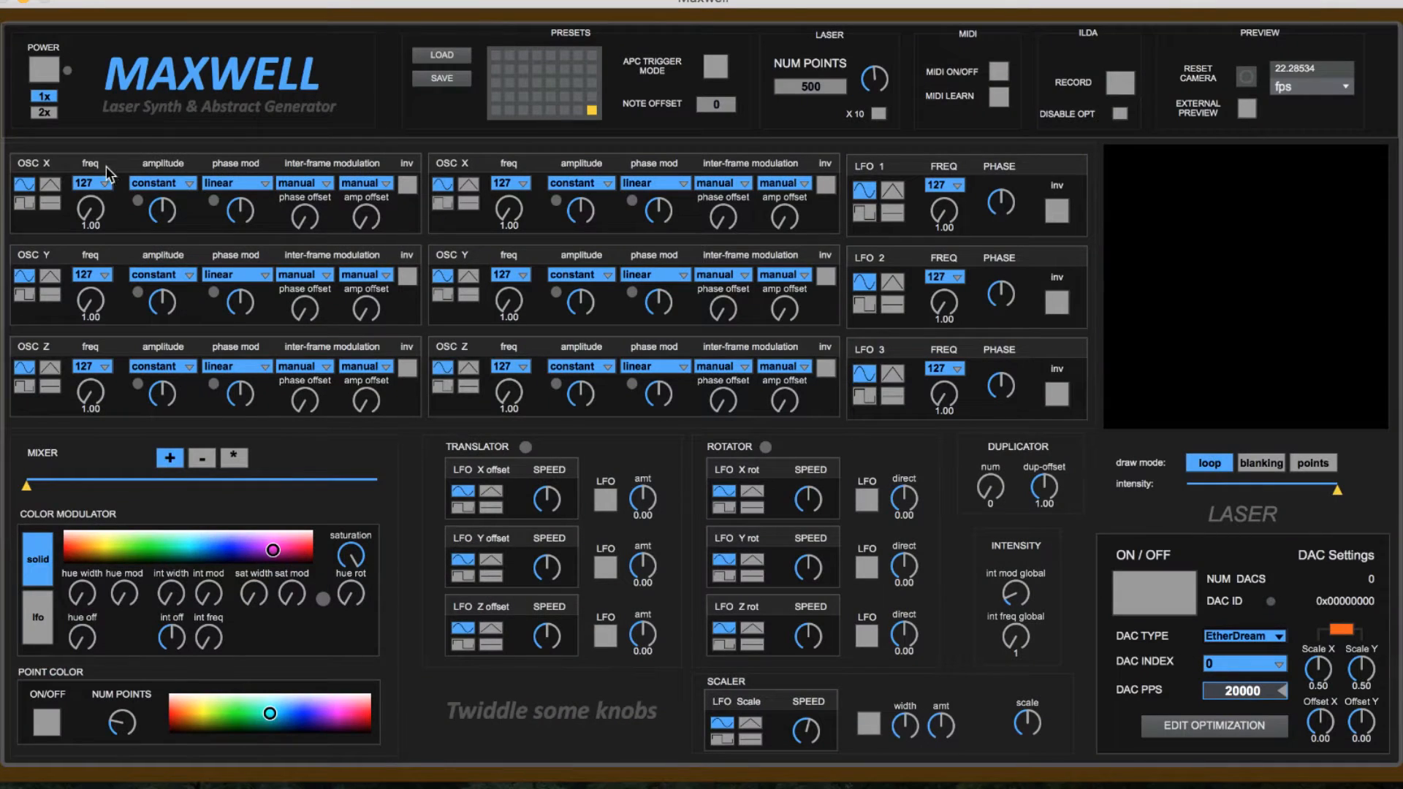
pyautogui.moveTo(268, 130)
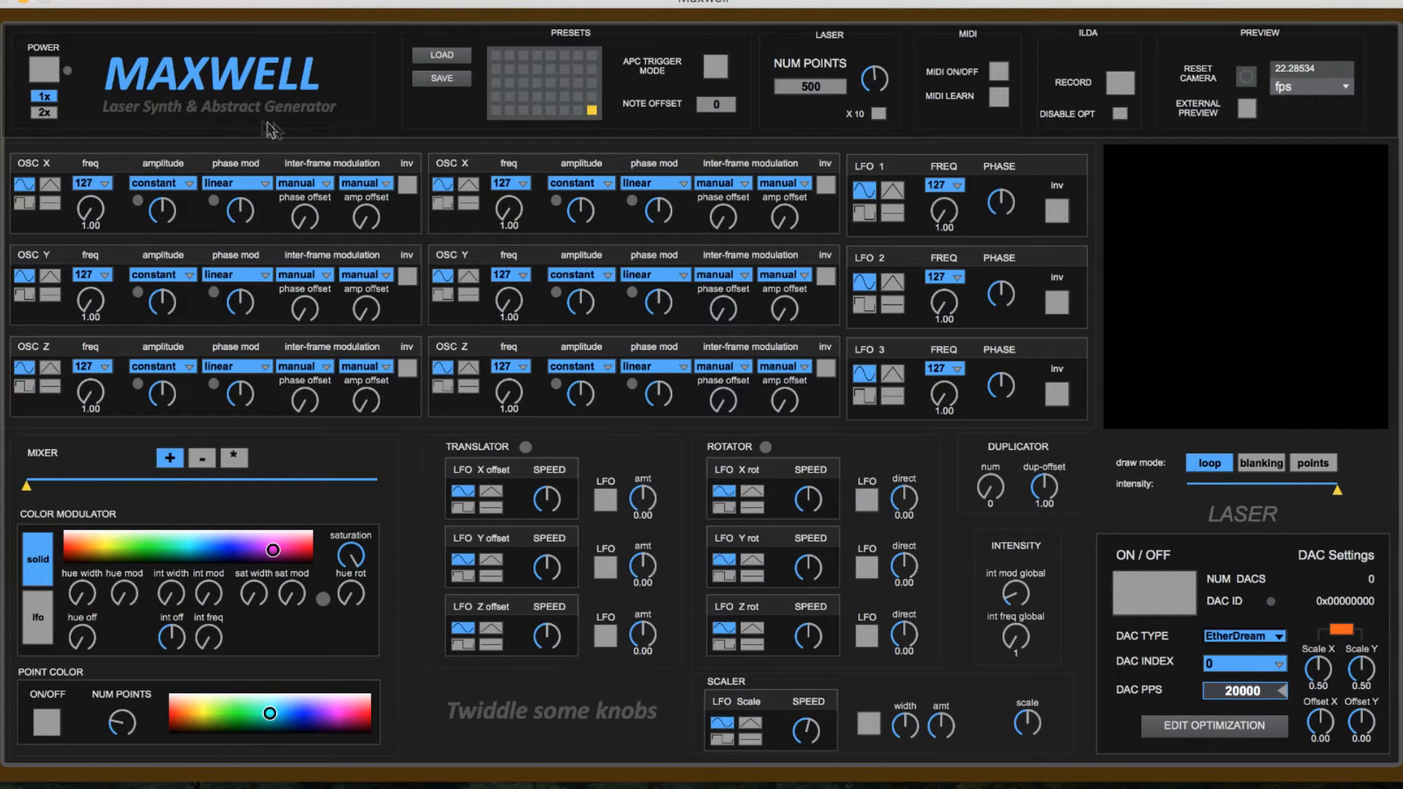
pyautogui.moveTo(148, 535)
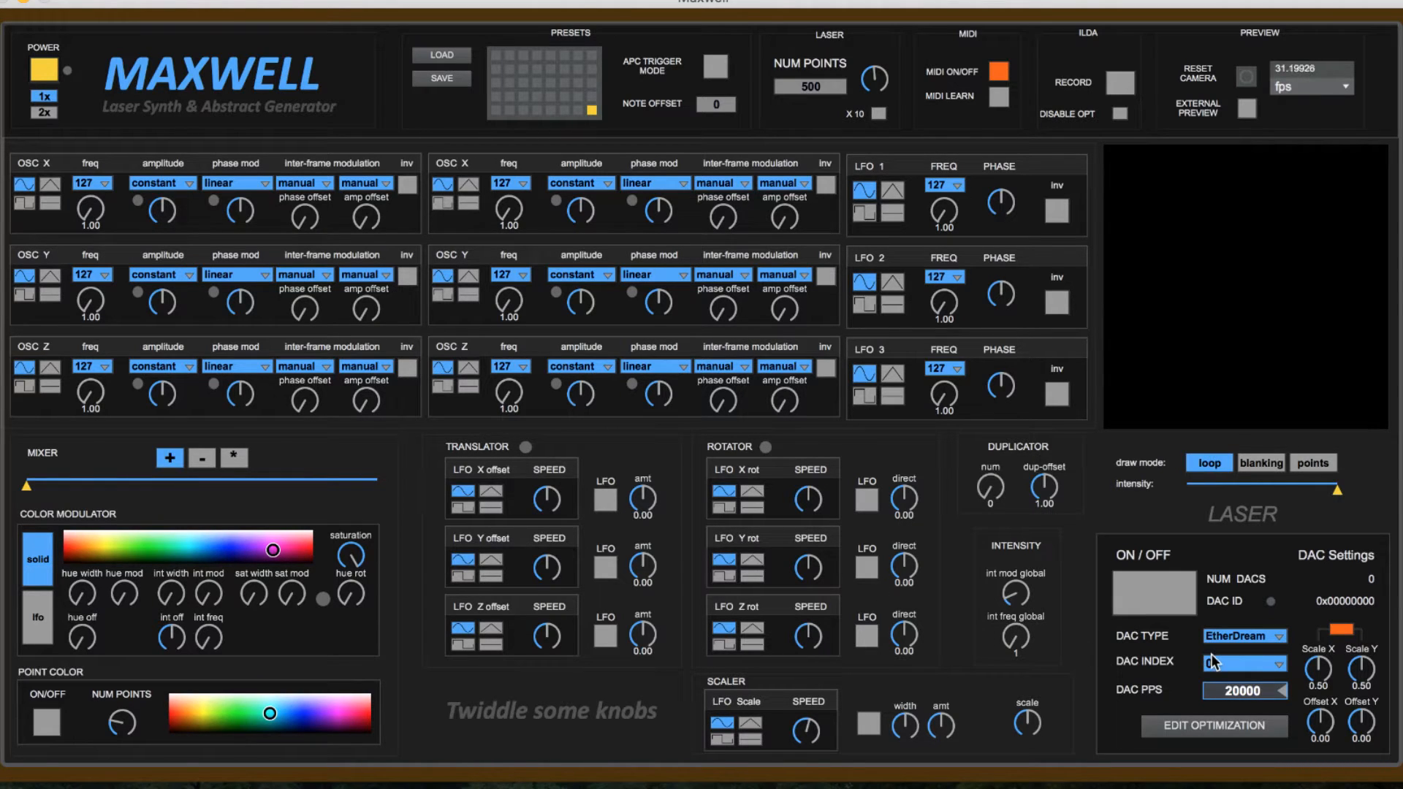
# Select the LaserDock as the output laser DAC in DAC Settings.
pyautogui.click(1242, 636)
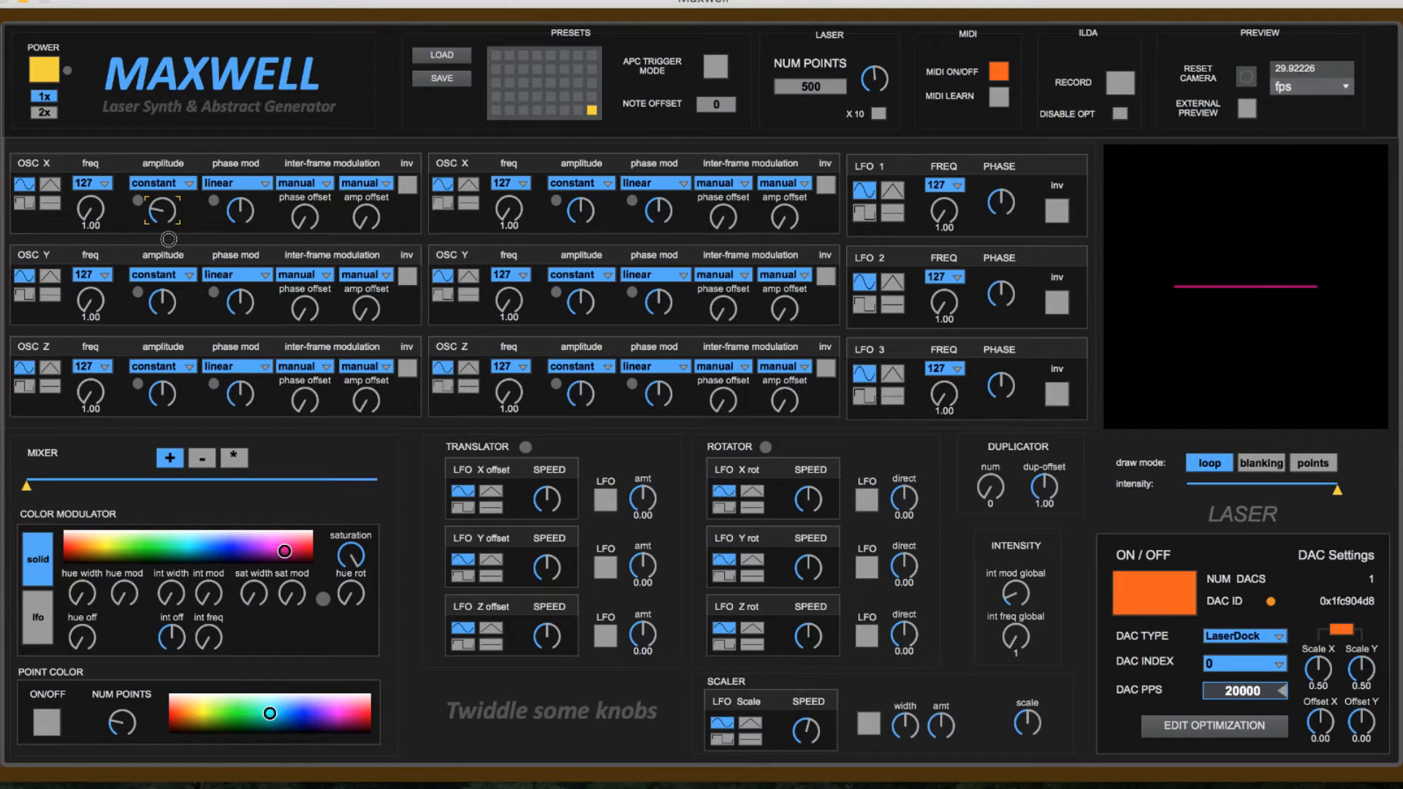
# Drag the Color Modulator hue to turn the preview line from magenta to green.
pyautogui.moveTo(284, 549); pyautogui.dragTo(150, 553)
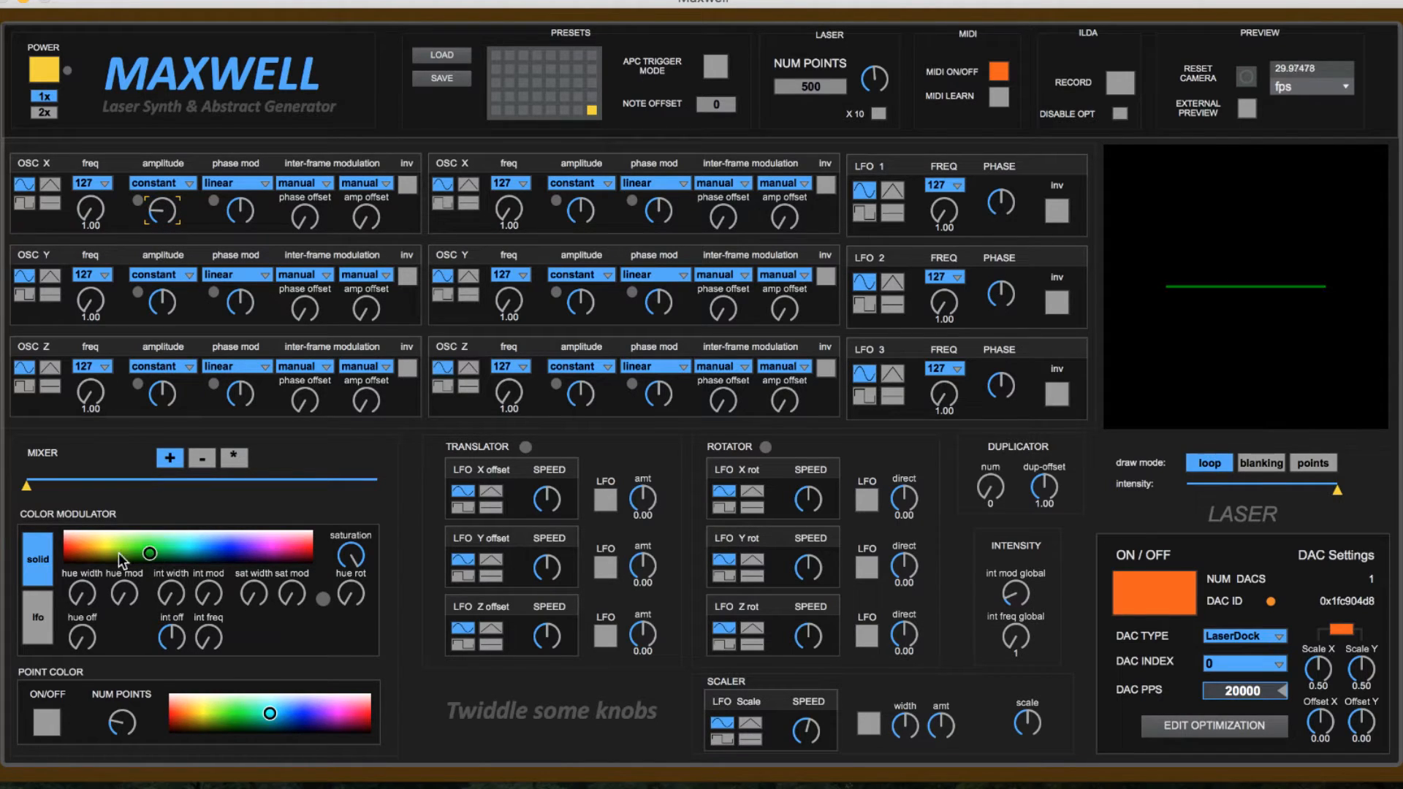